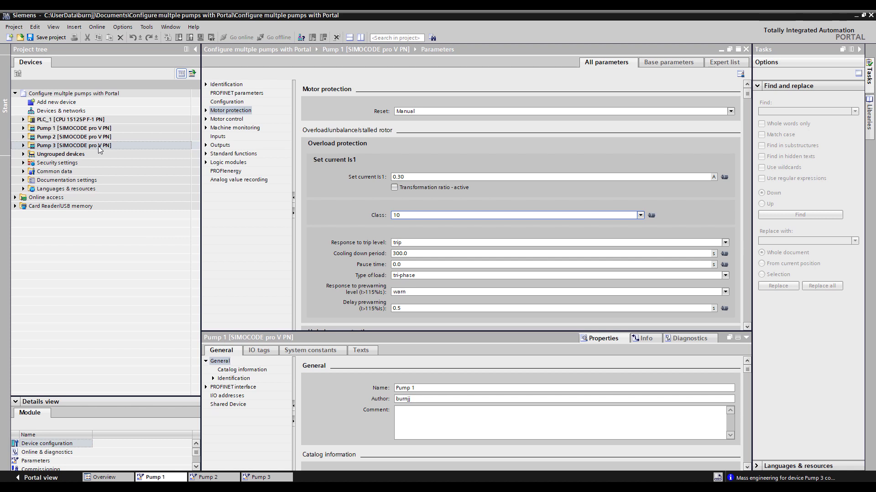
Replace Pump 1's overload set current Is1 with 0.75 A, using trip class 20.
click(72, 137)
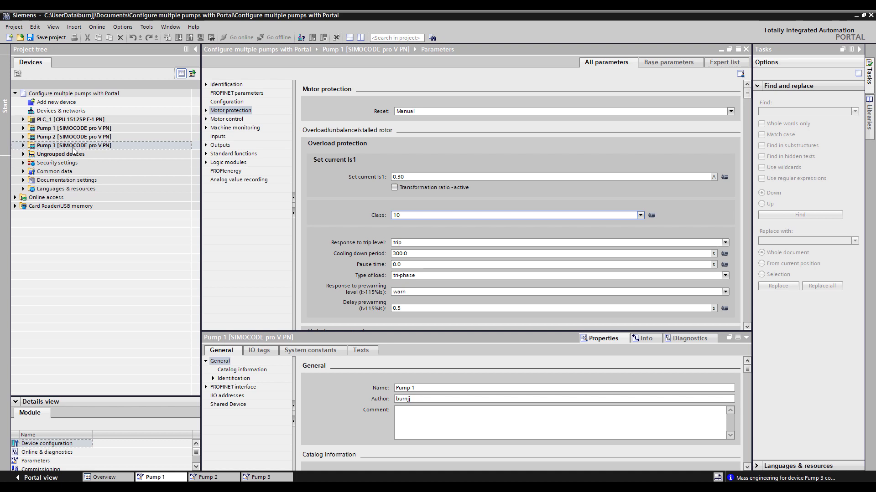
mouse_move(252, 274)
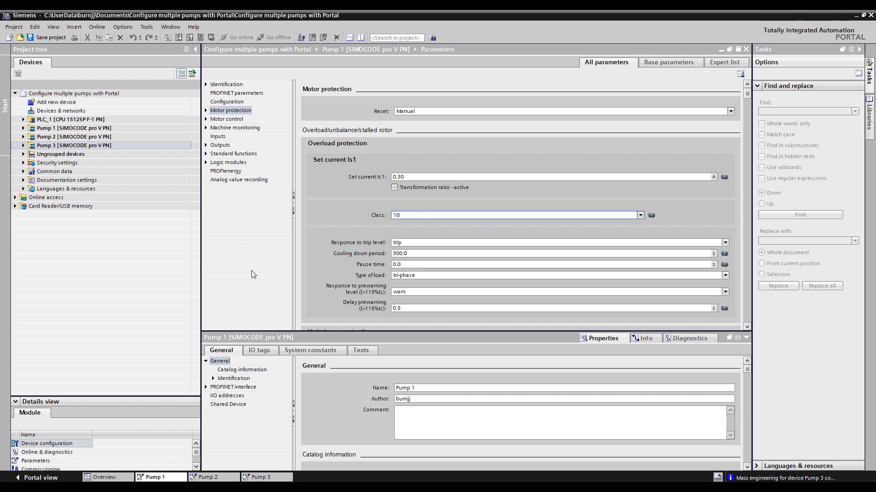
mouse_move(448, 92)
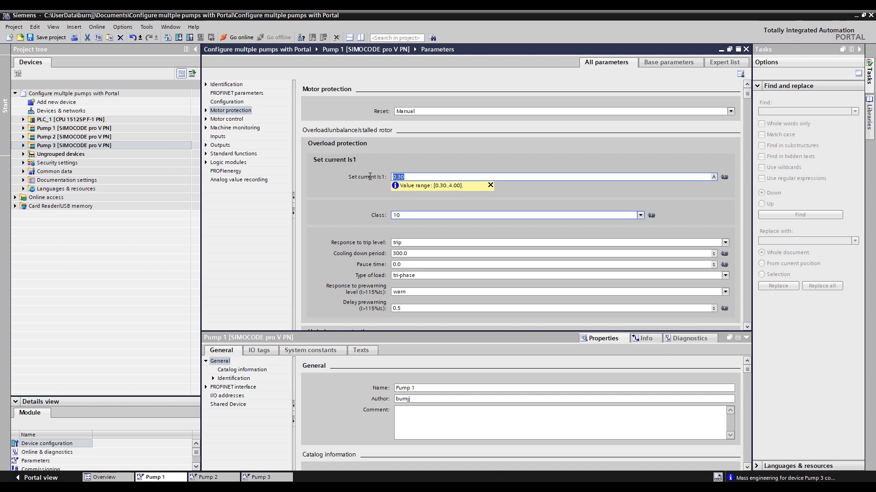
key(Delete)
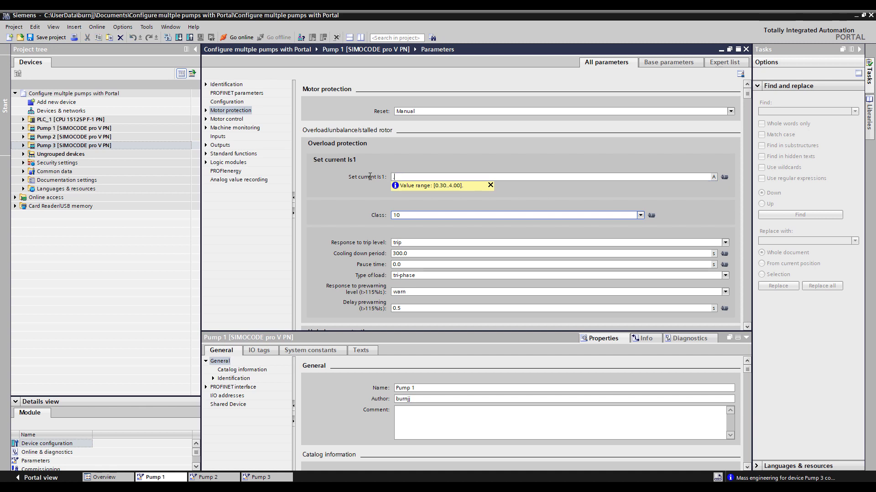
text(0.75)
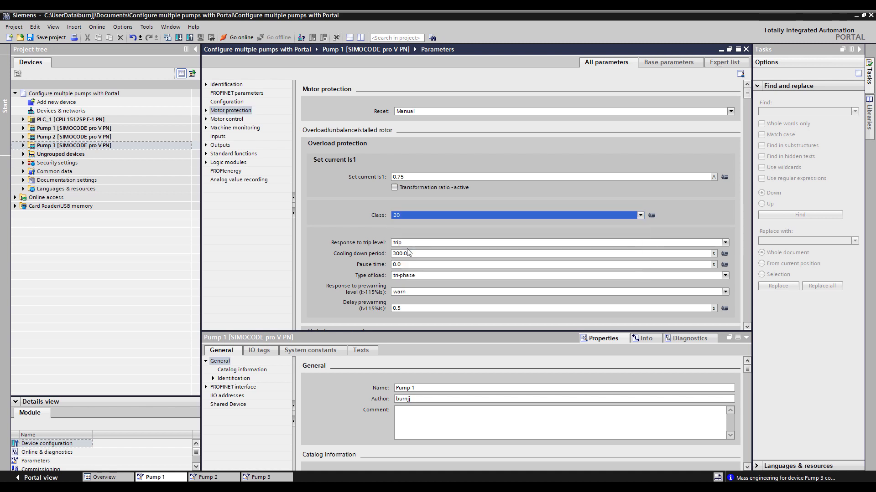
mouse_move(338, 212)
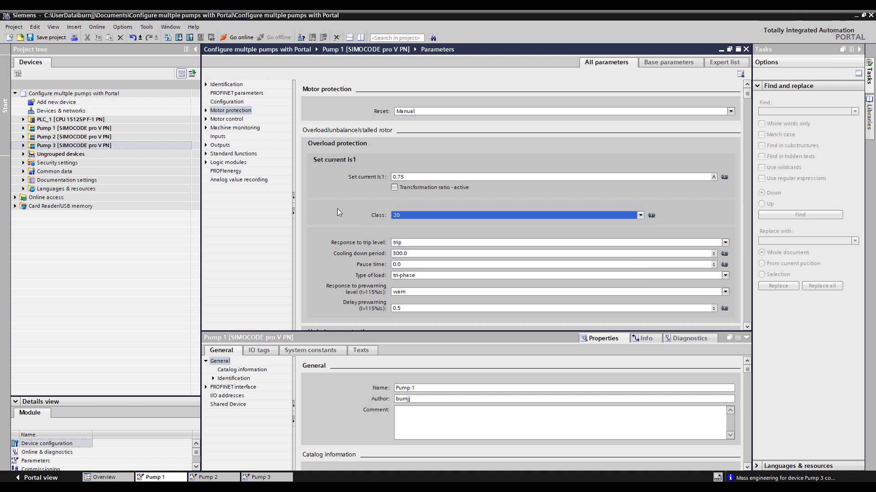
mouse_move(412, 218)
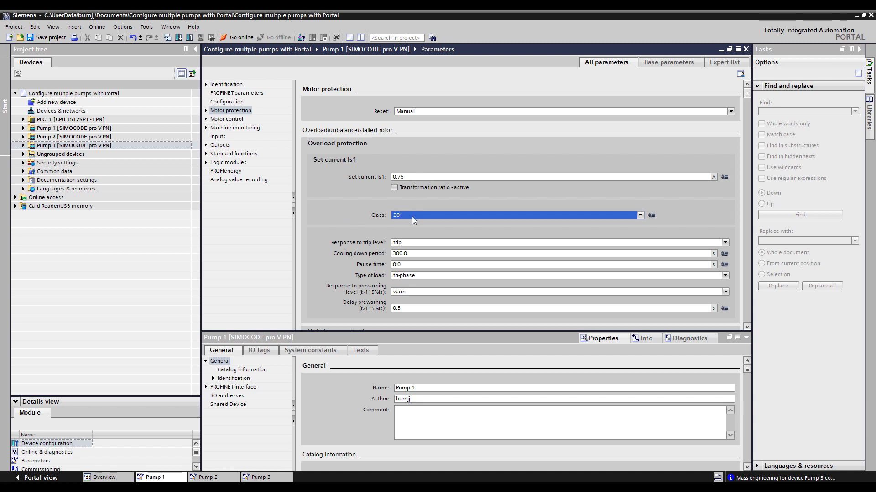
mouse_move(332, 193)
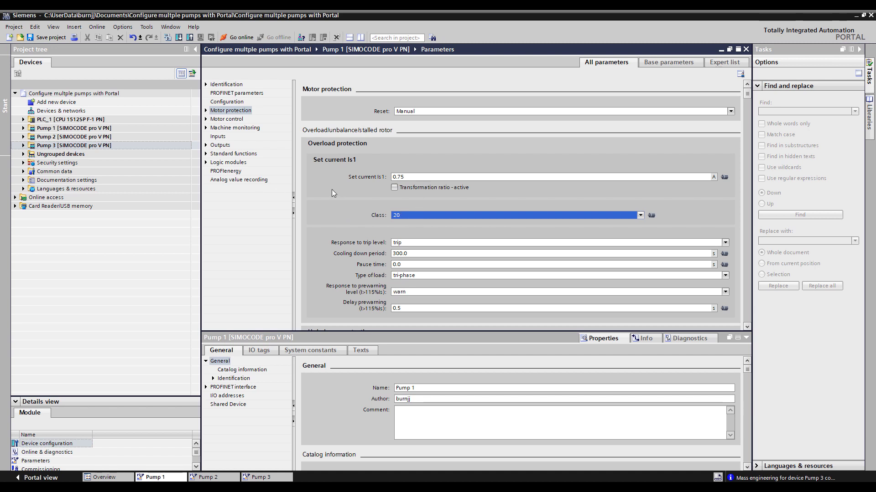
mouse_move(579, 153)
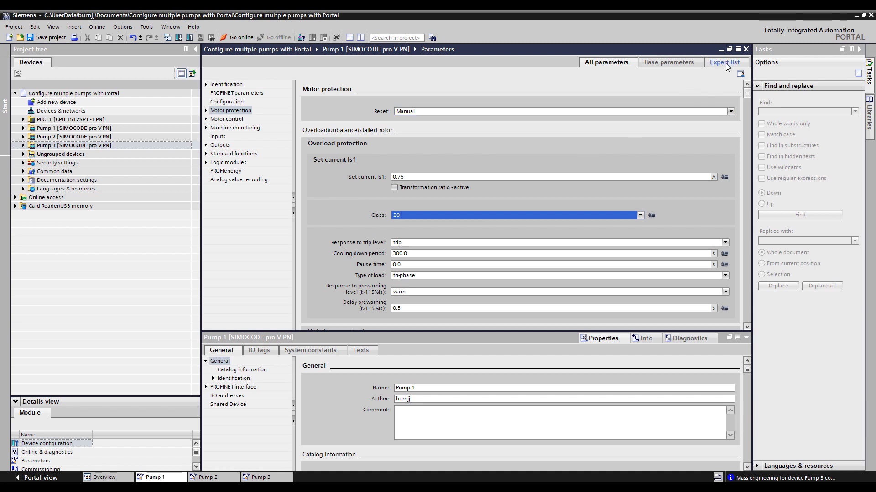
Switch Pump 1 to the Expert list view, with set current and class flagged as changed.
click(725, 62)
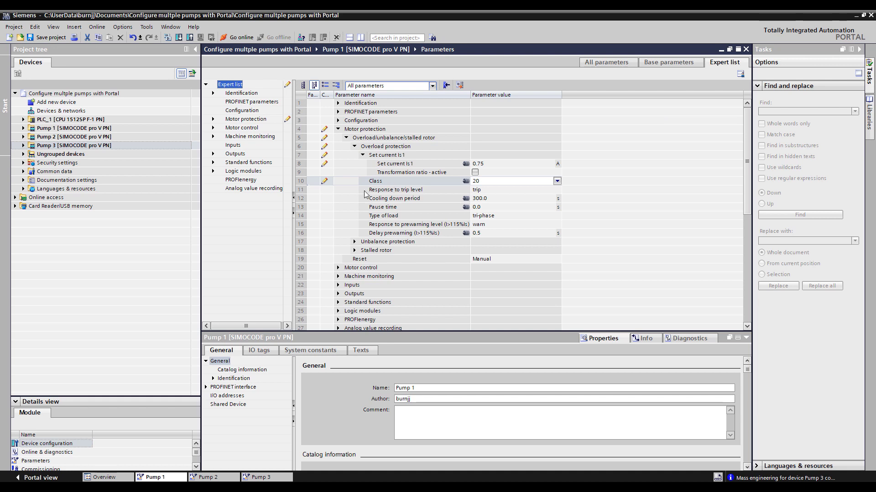
mouse_move(361, 311)
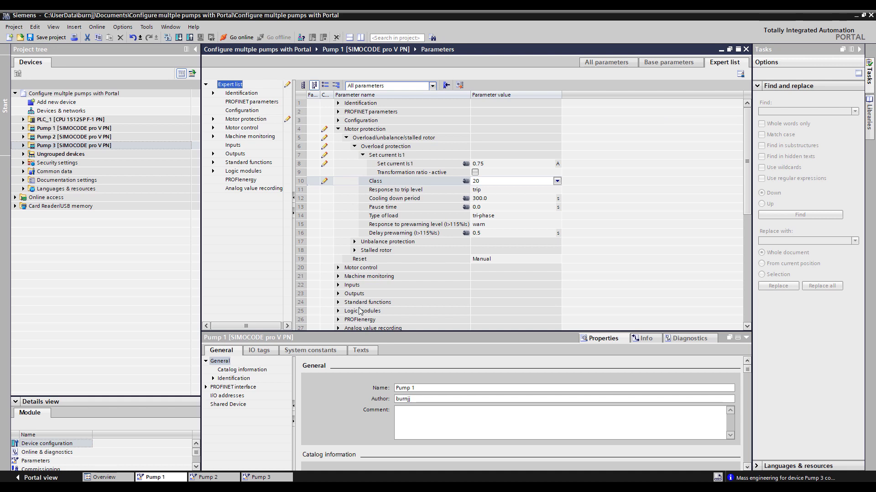
mouse_move(384, 242)
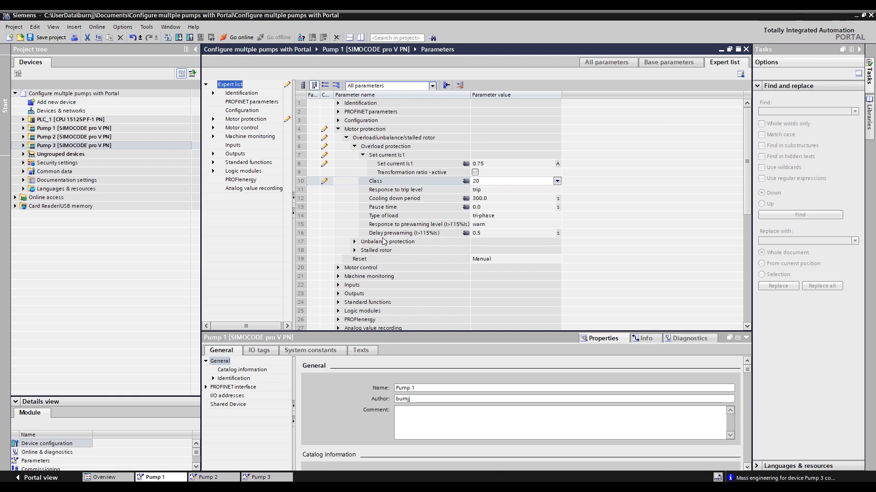
mouse_move(331, 148)
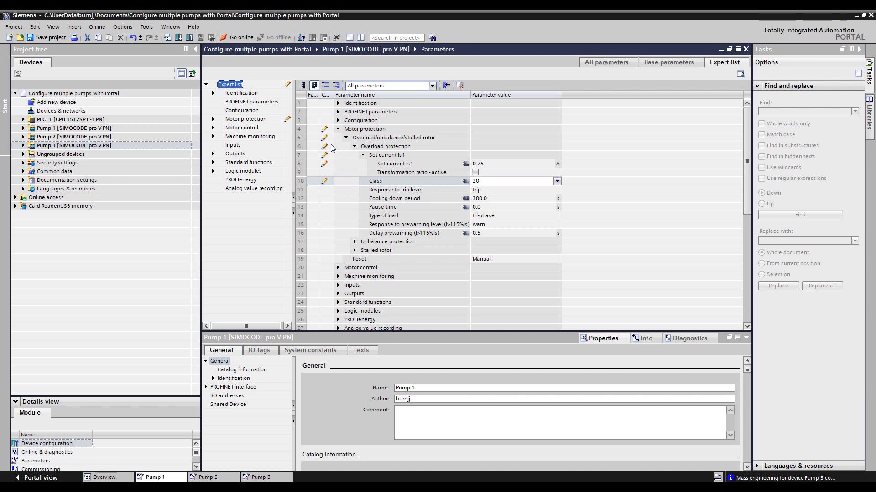
mouse_move(329, 186)
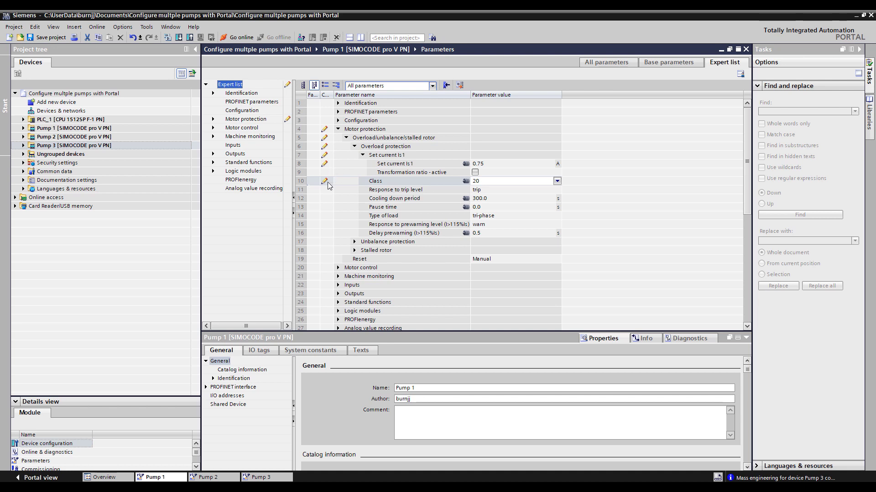
mouse_move(492, 168)
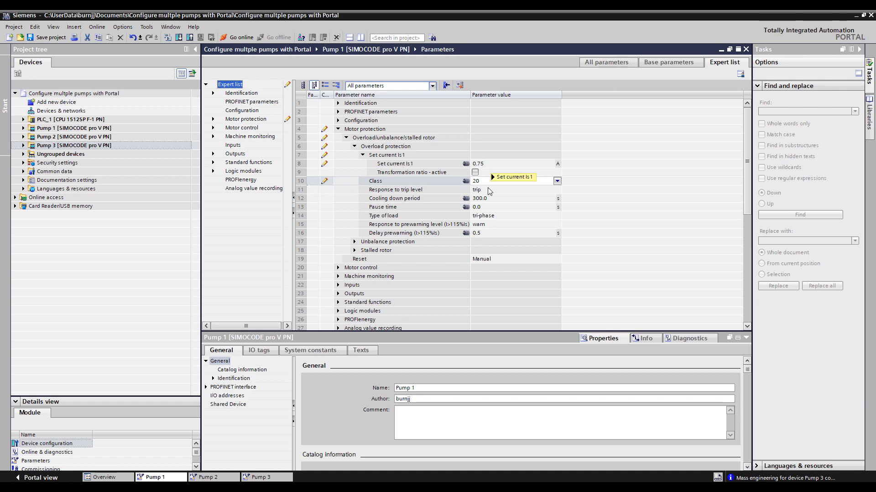
mouse_move(407, 207)
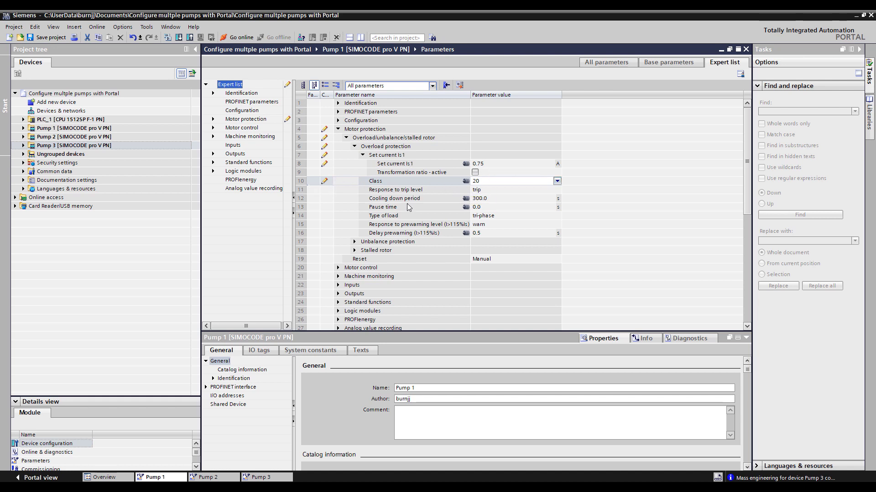
mouse_move(407, 208)
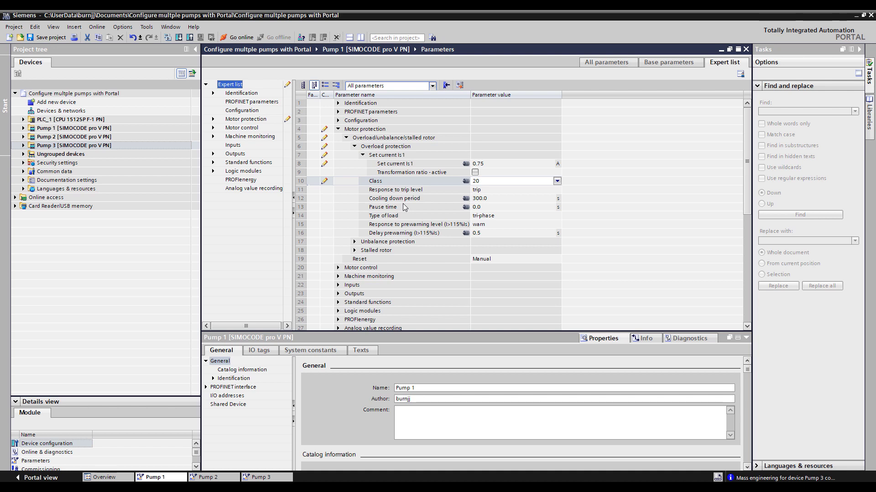
mouse_move(452, 126)
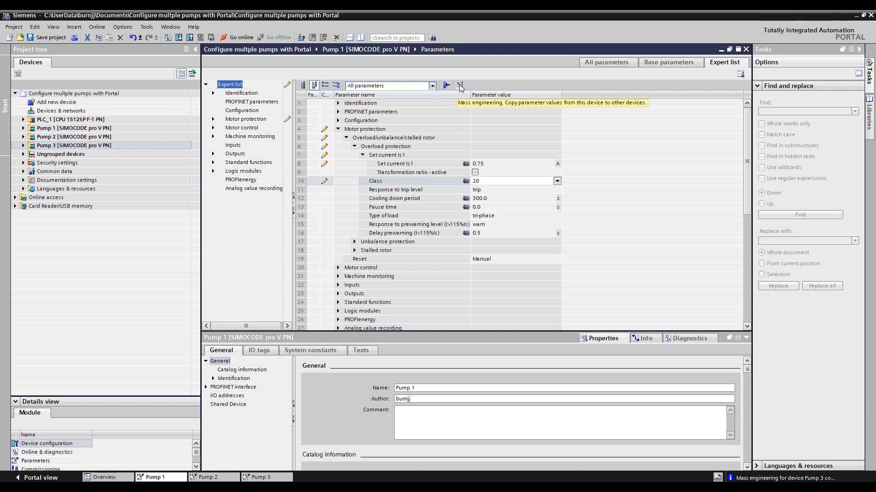
Start mass engineering from Pump 1, list Group1's pumps, and choose 'Copy values of all changed parameters'.
click(459, 86)
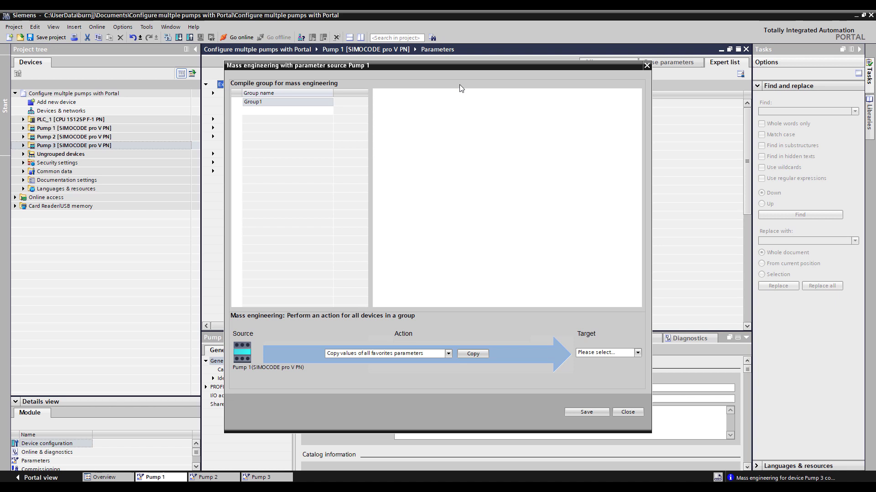
click(252, 101)
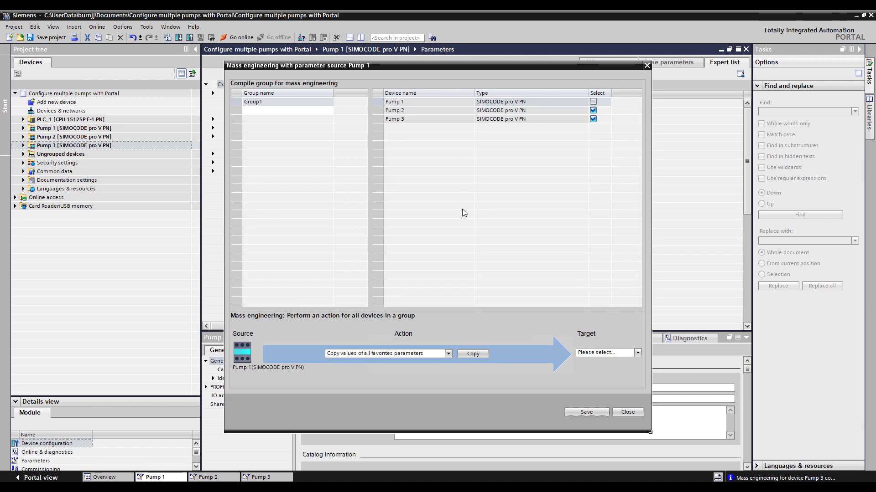
mouse_move(250, 359)
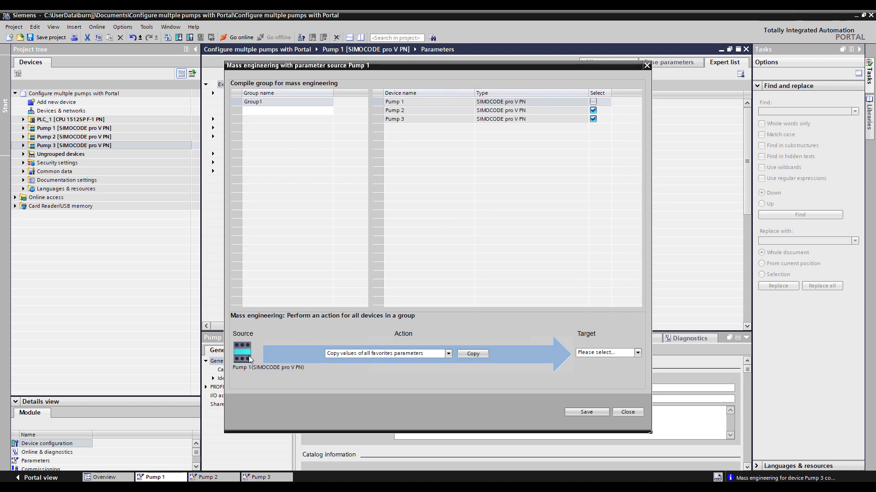
mouse_move(306, 191)
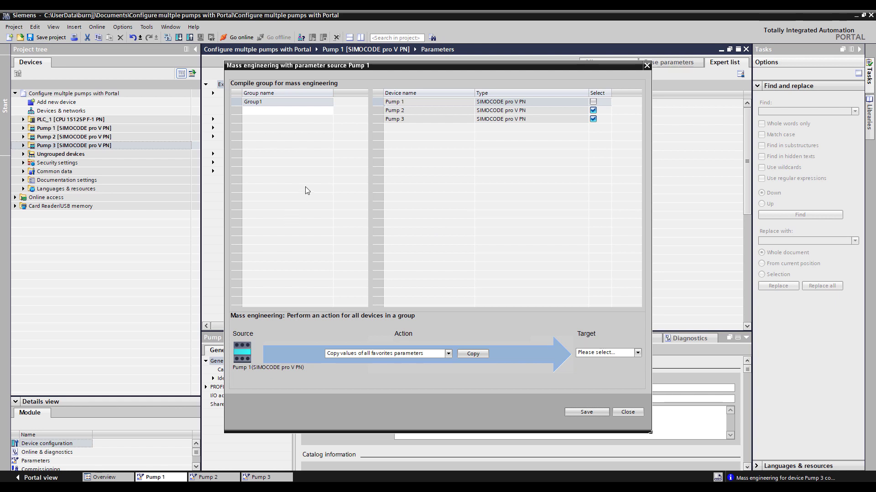
mouse_move(368, 71)
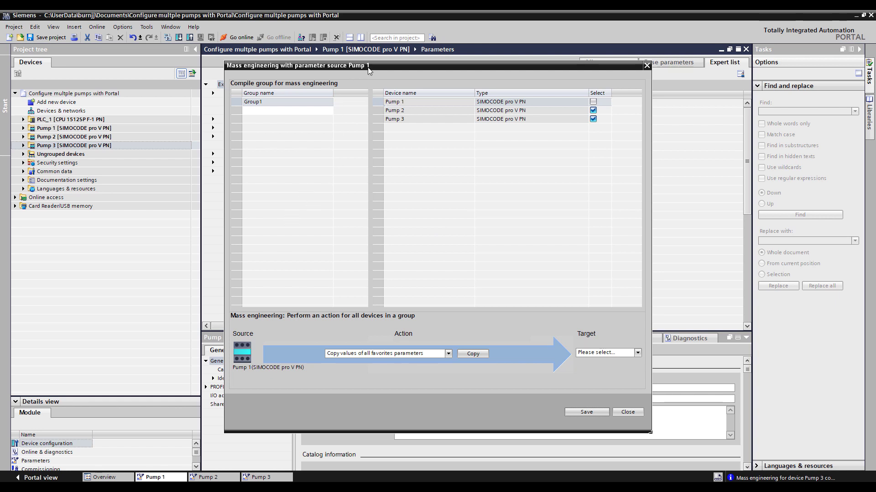
mouse_move(244, 366)
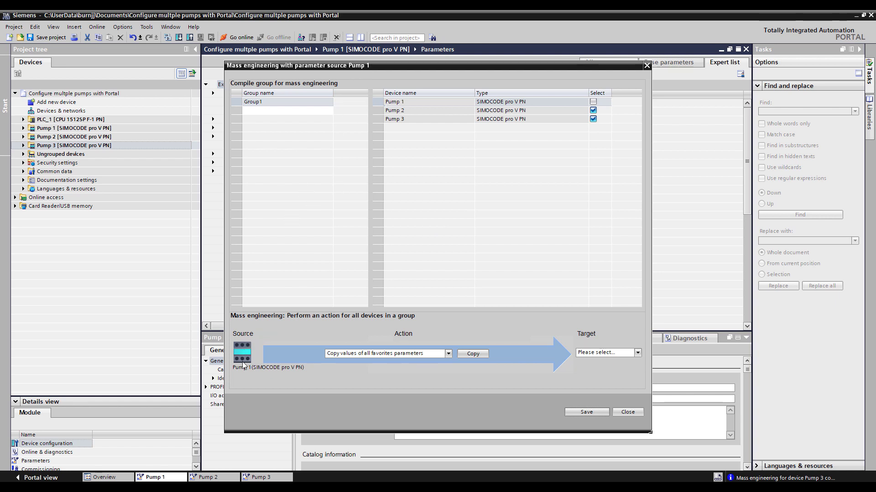
mouse_move(246, 378)
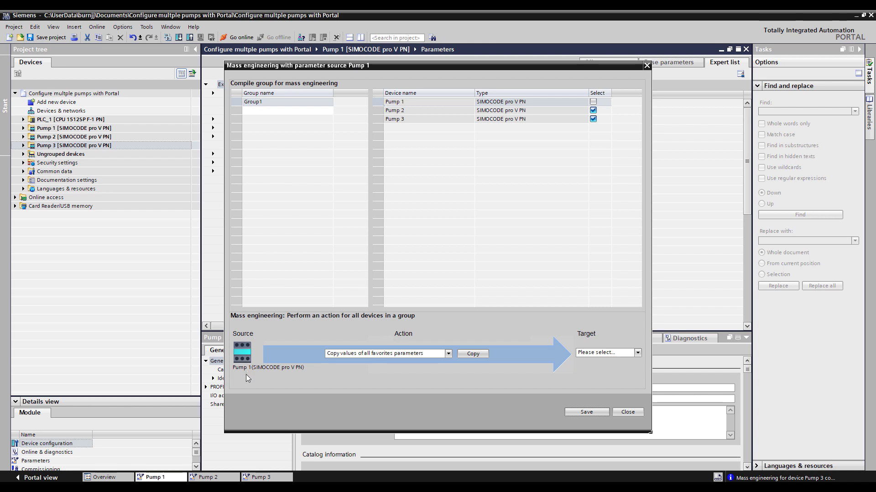
mouse_move(363, 378)
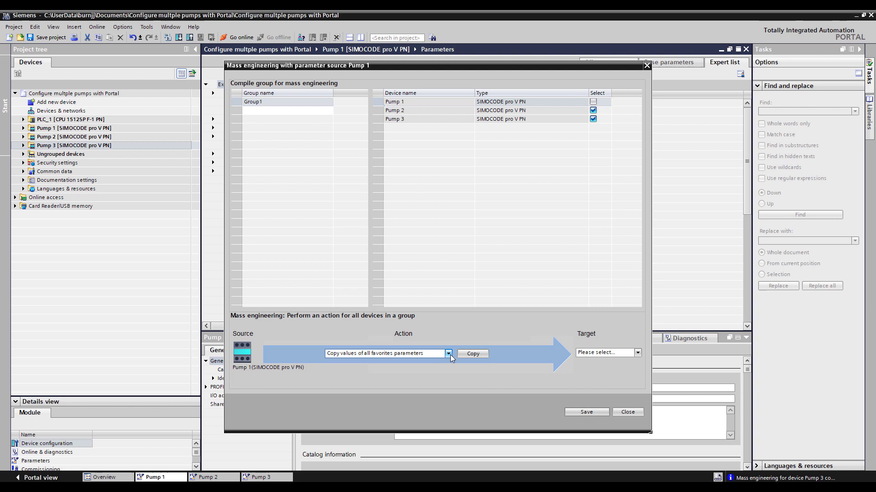
click(448, 354)
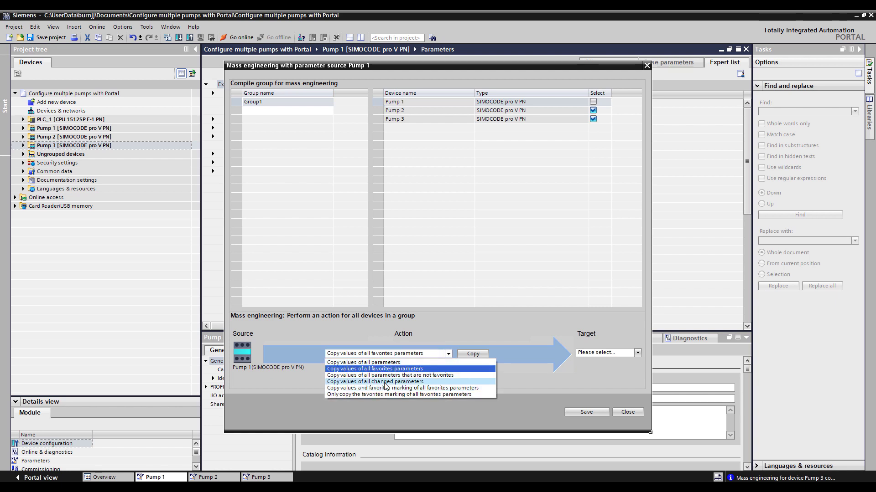
click(374, 381)
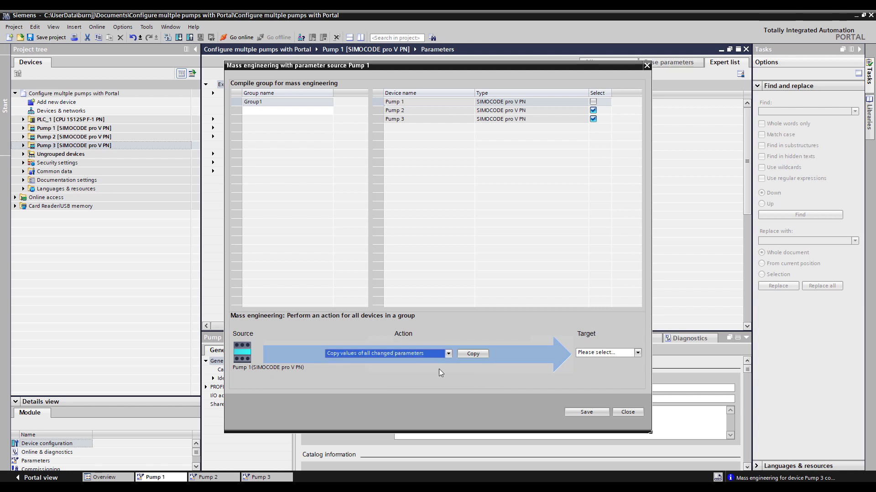
mouse_move(673, 389)
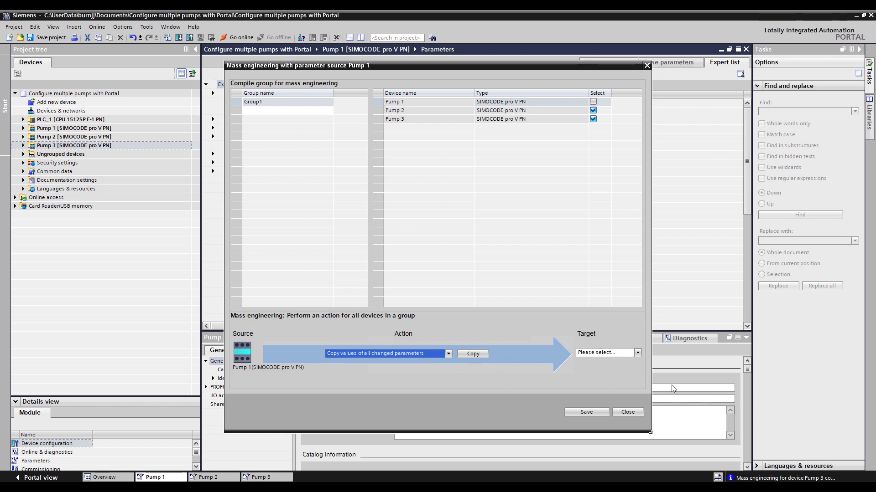
mouse_move(415, 114)
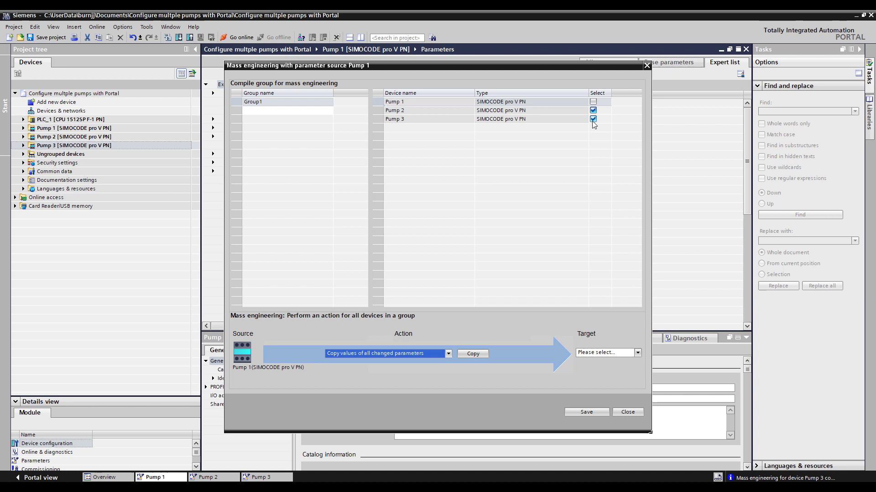
mouse_move(594, 120)
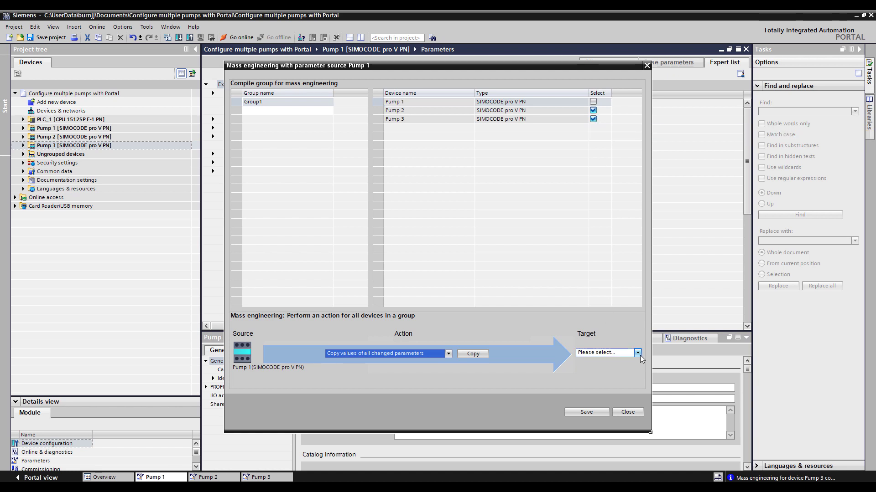
Target Group1 and copy Pump 1's changed values to Pumps 2 and 3.
click(637, 353)
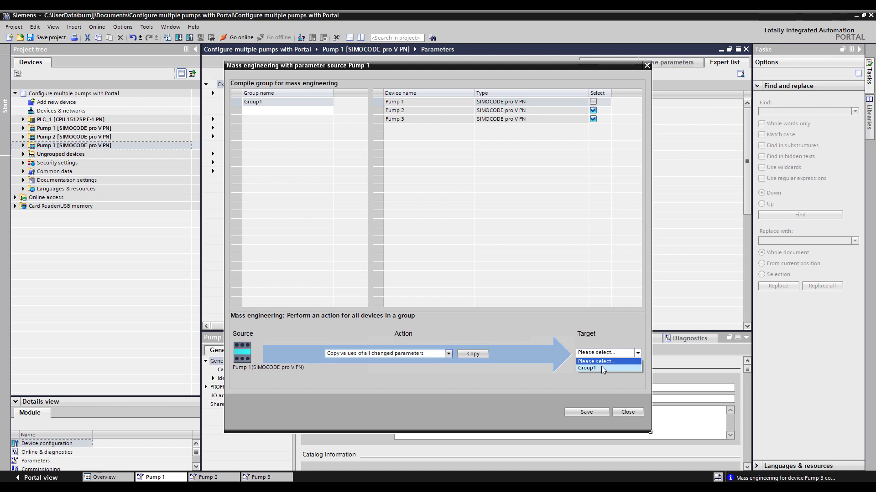
click(587, 369)
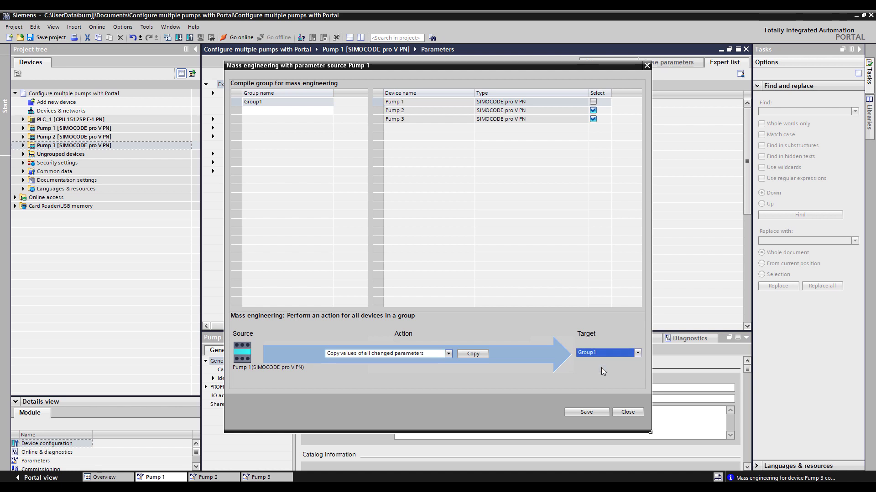
mouse_move(240, 375)
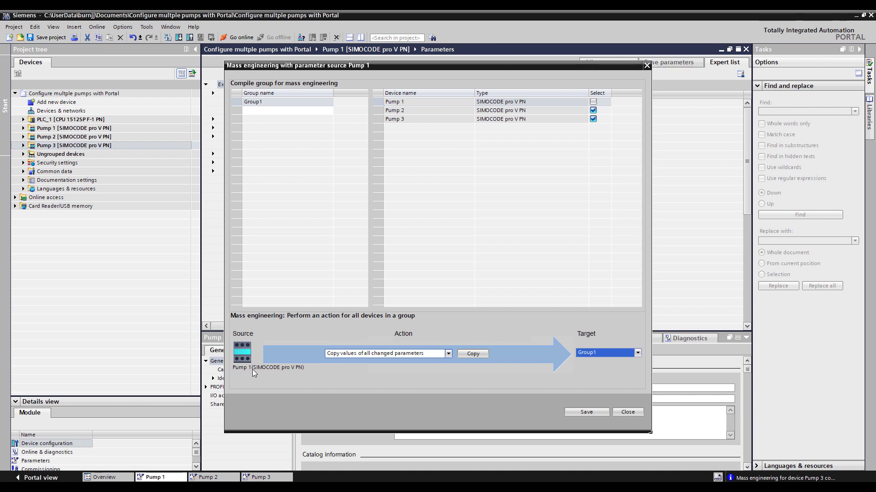
mouse_move(606, 367)
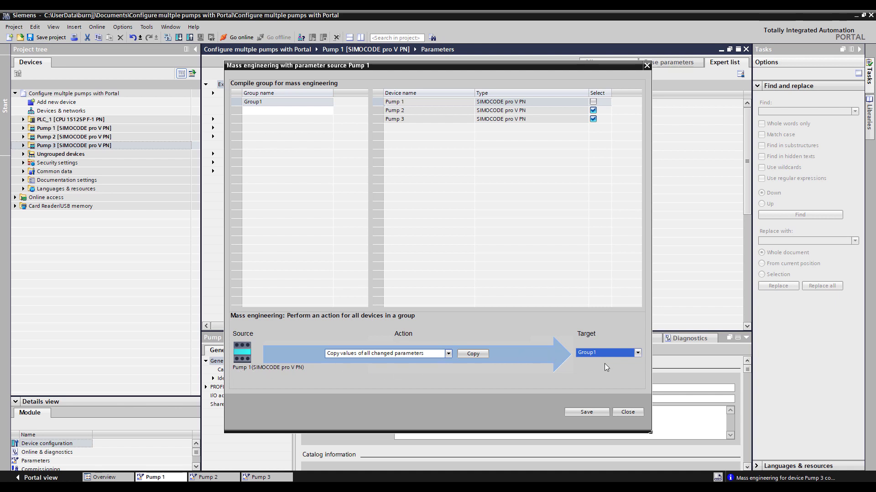
mouse_move(615, 368)
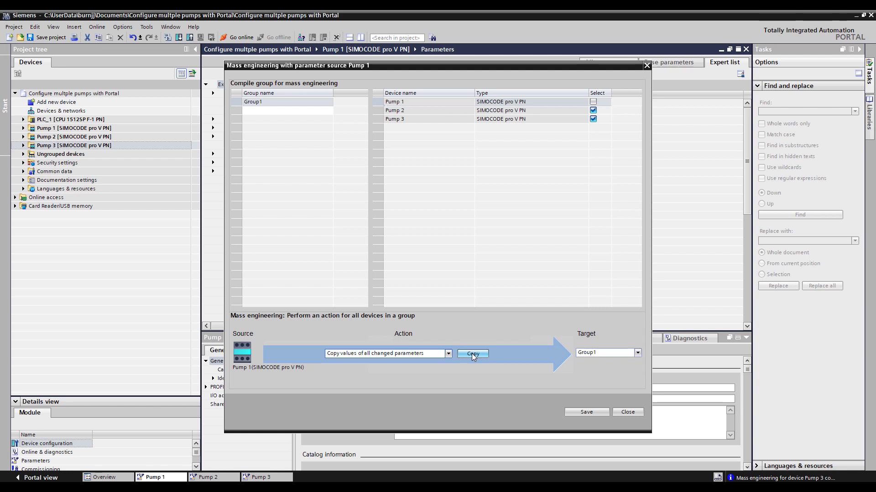
click(472, 353)
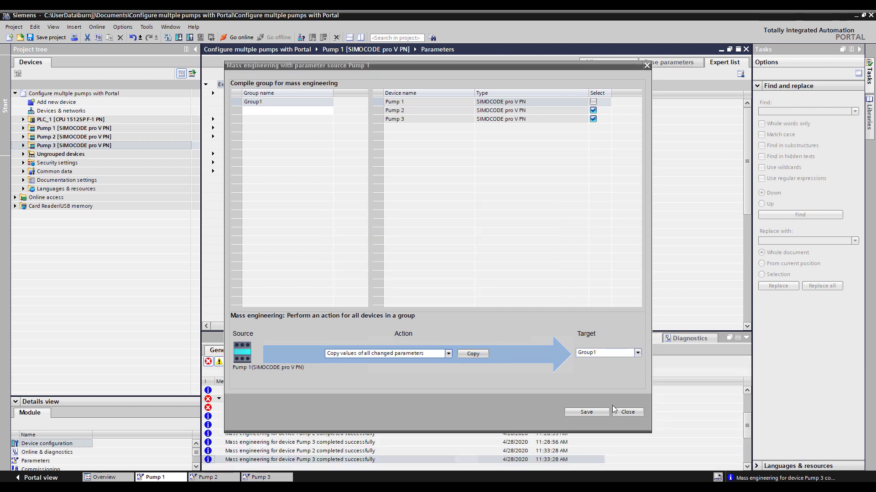
Close the Mass engineering dialog to return to Pump 1's expert list.
click(626, 412)
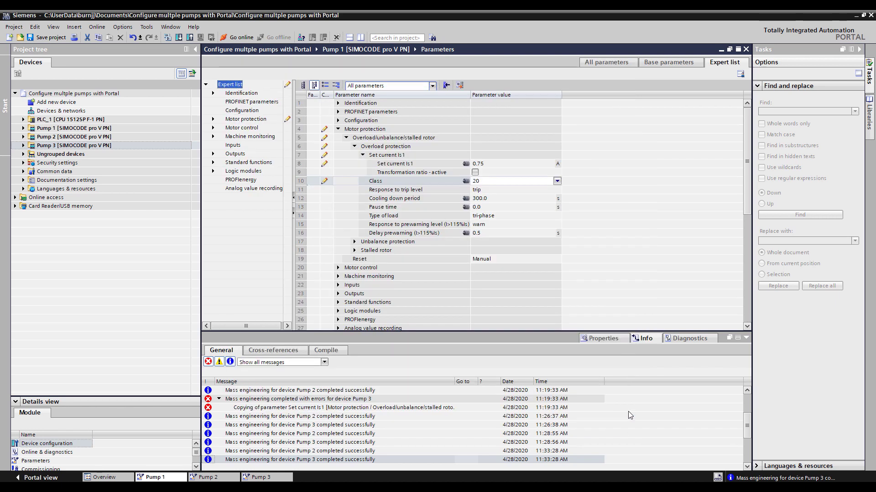
mouse_move(217, 474)
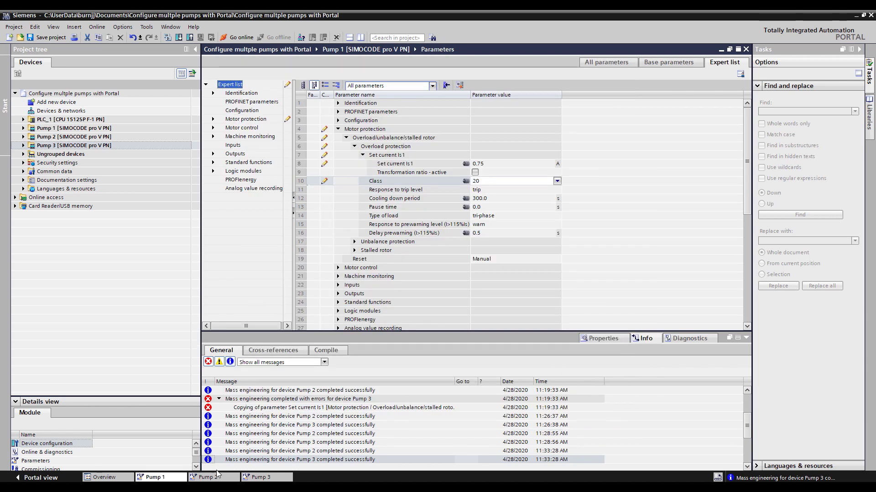
mouse_move(212, 477)
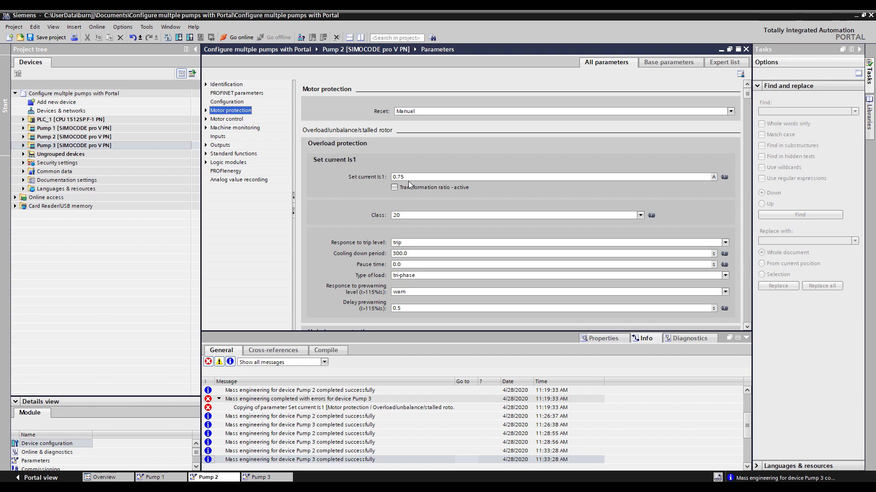
mouse_move(400, 226)
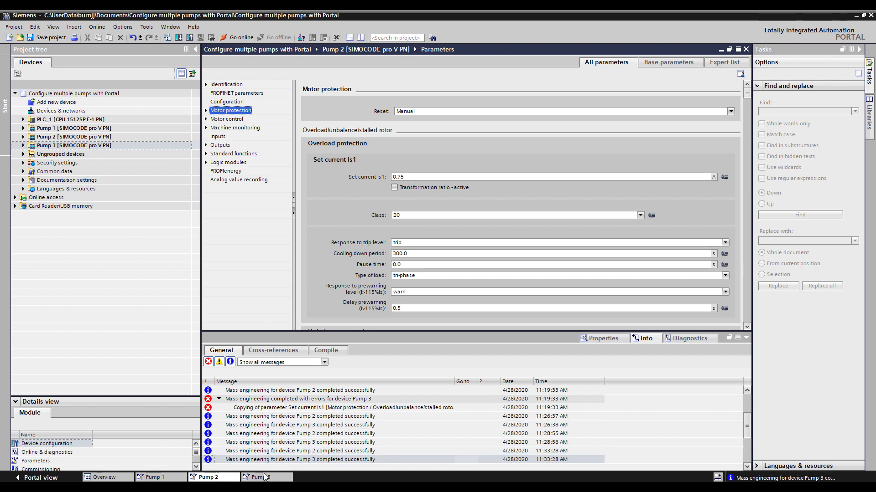
Switch to Pump 3's parameters to confirm set current 0.75 A and class 20.
click(263, 477)
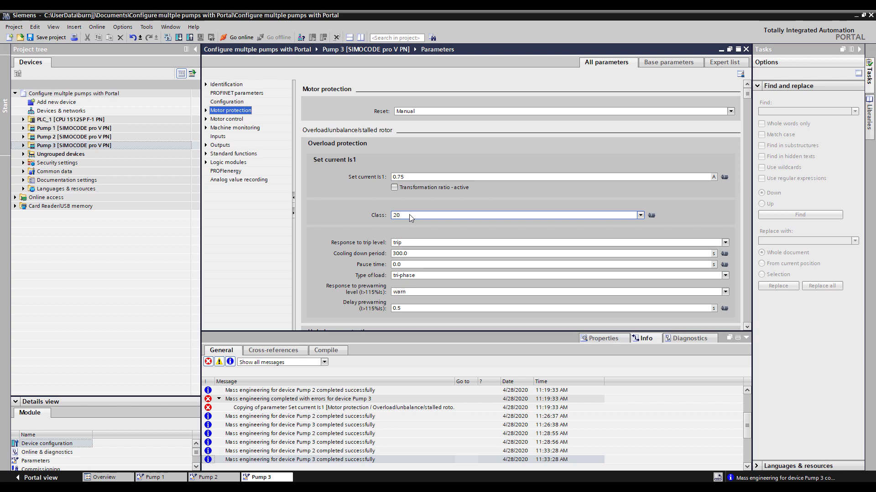
mouse_move(346, 205)
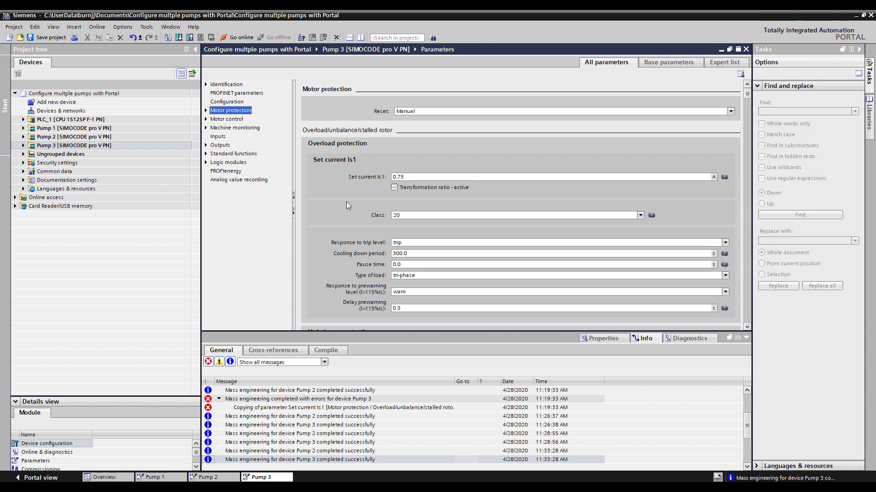